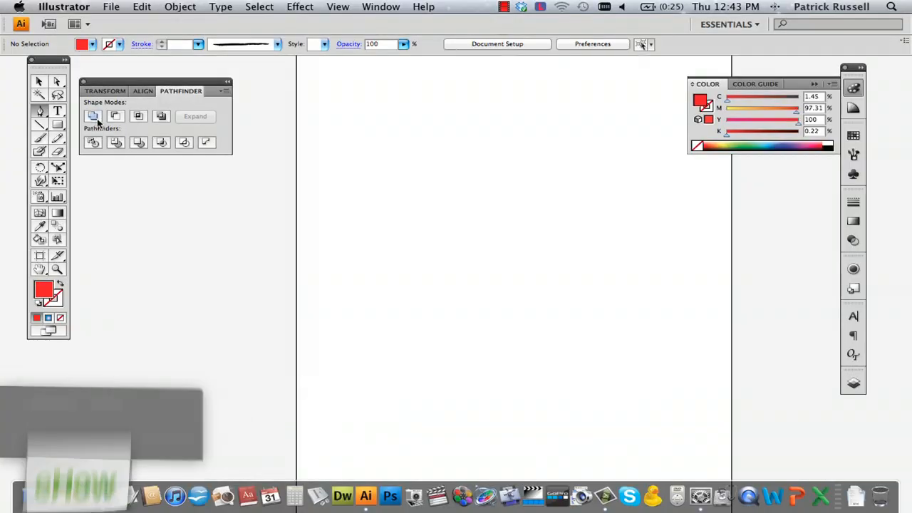
{"action": "mouse_move", "coordinate": [40, 111]}
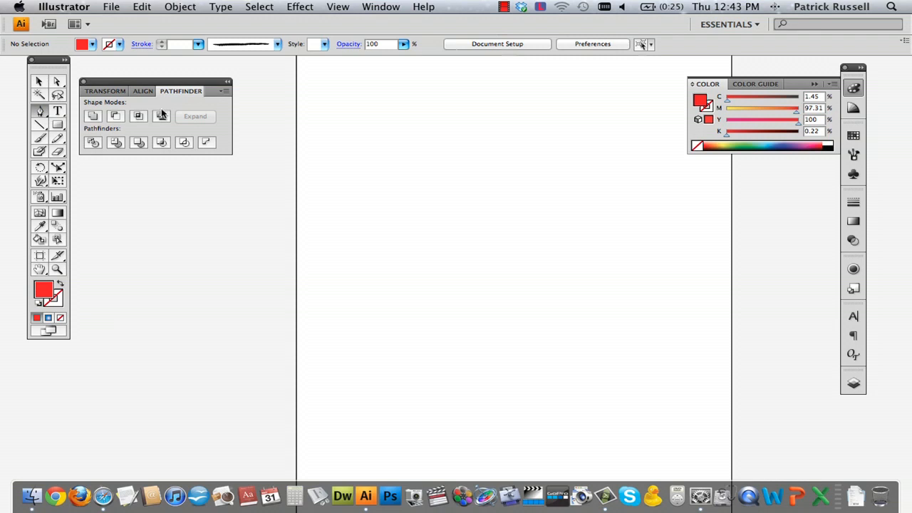
Delete a corner anchor on the top edge of the red polygon to reshape its outline
{"action": "left_click_drag", "start_coordinate": [379, 140], "coordinate": [565, 103]}
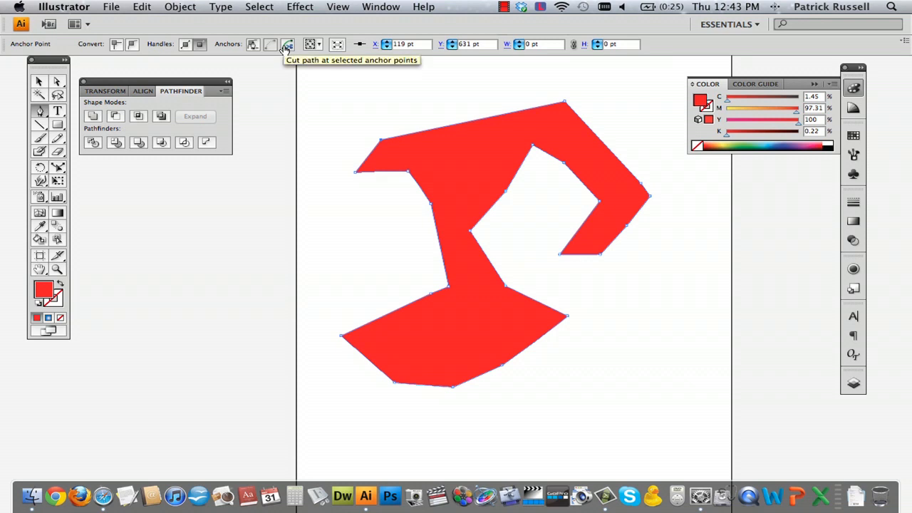
{"action": "mouse_move", "coordinate": [379, 143]}
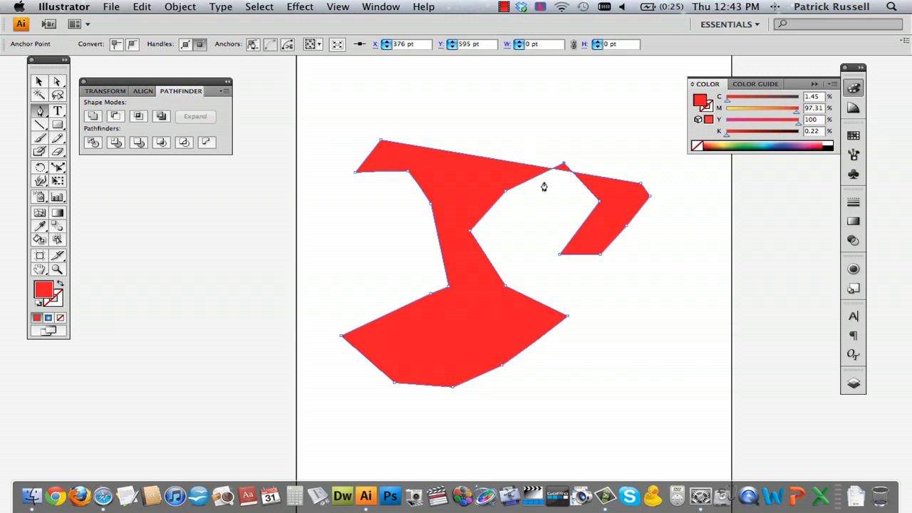
{"action": "mouse_move", "coordinate": [563, 169]}
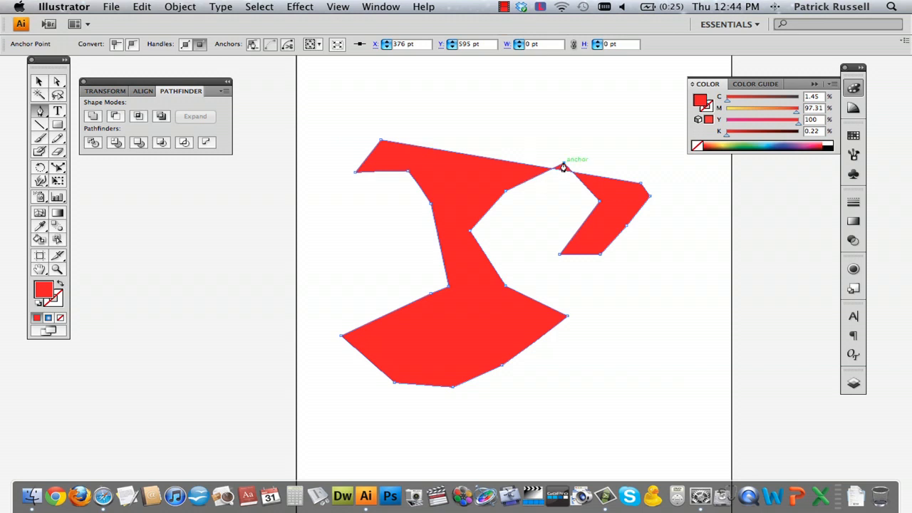
Delete further anchors so the red polygon becomes one broad, notch-free solid shape
{"action": "left_click_drag", "start_coordinate": [563, 168], "coordinate": [506, 197]}
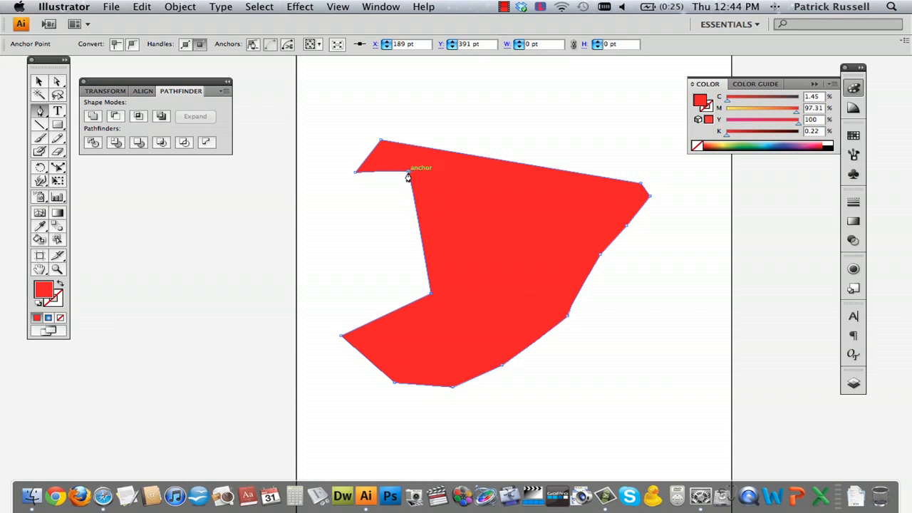
{"action": "left_click", "coordinate": [408, 177]}
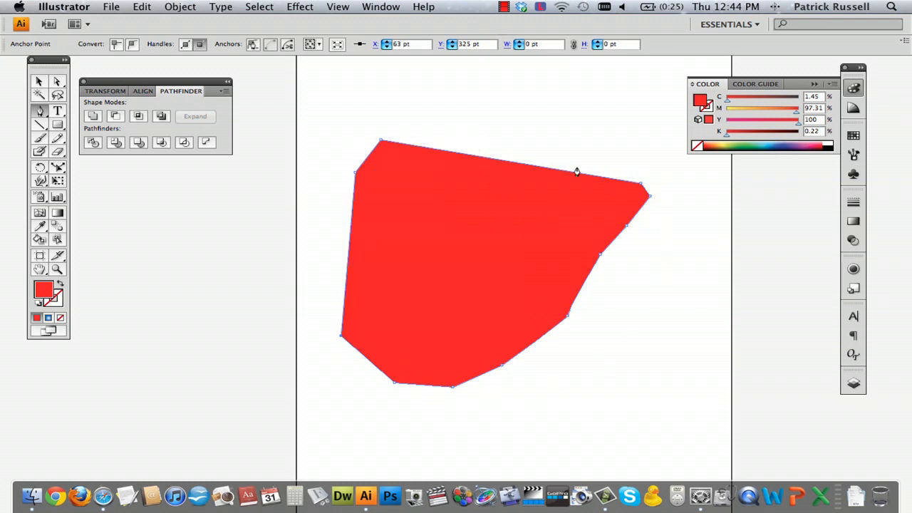
{"action": "mouse_move", "coordinate": [357, 176]}
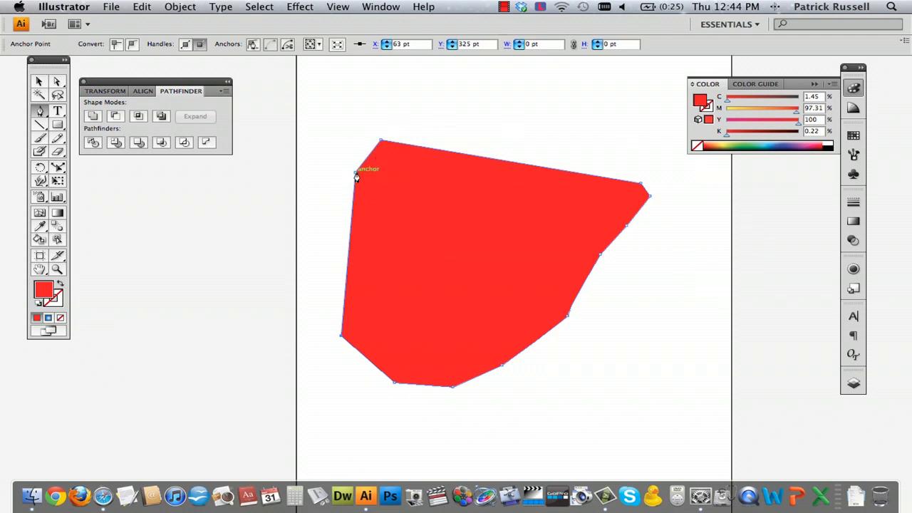